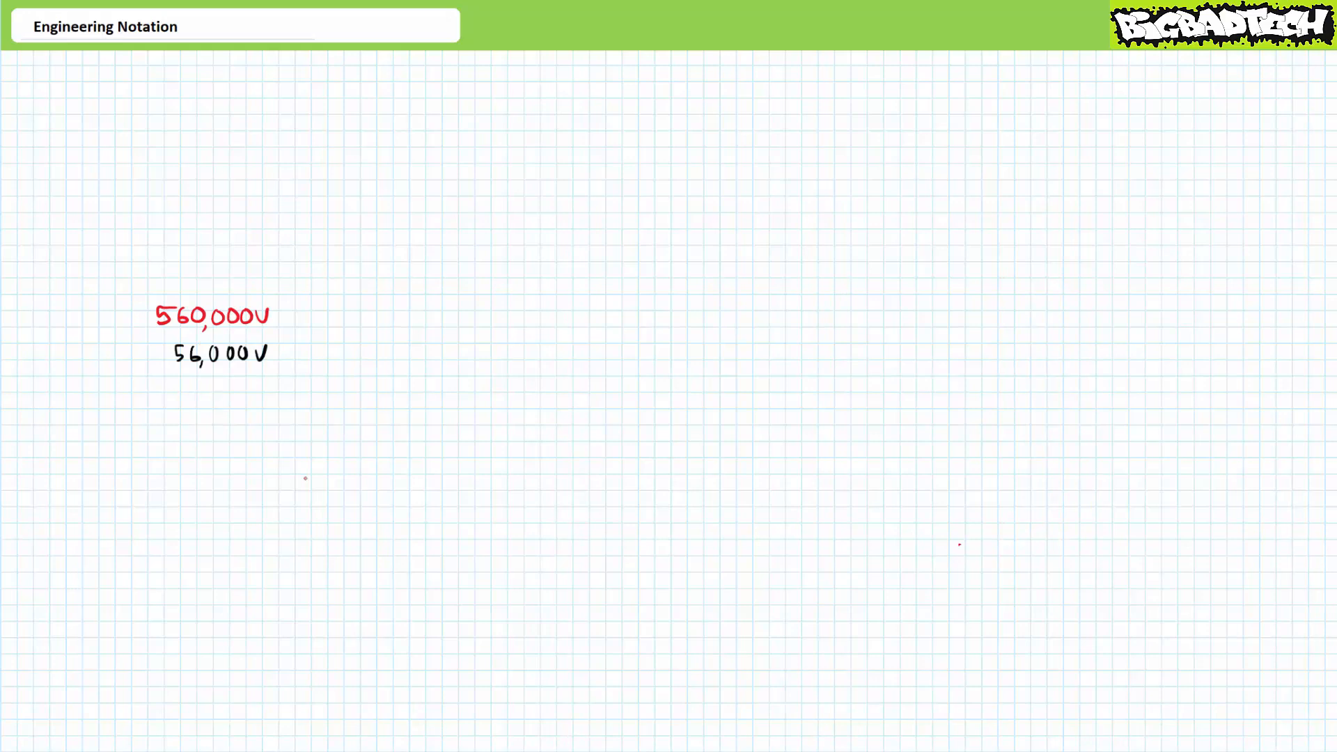
# - Handwrite 5,600 V, 5,600,000 V and 56,000,000 V around the red 560,000 V
pyautogui.write('5,600 V')
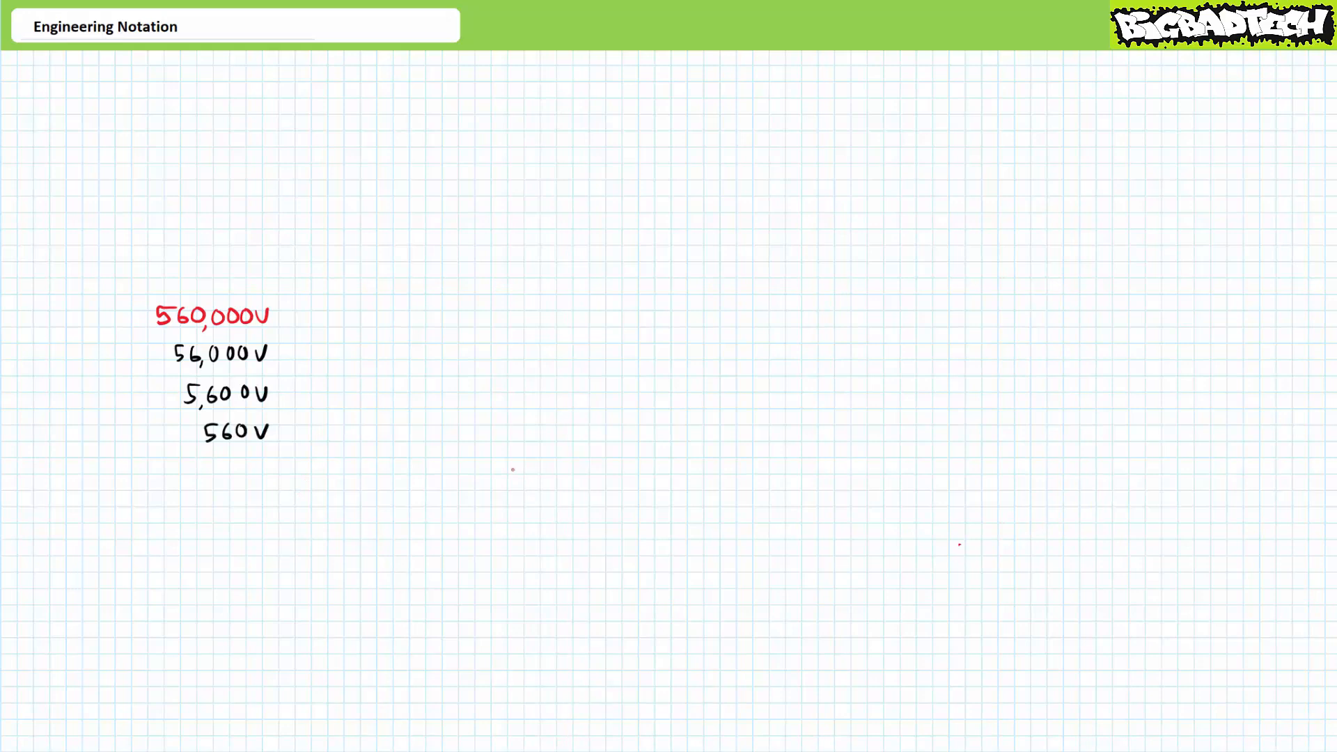
pyautogui.write('5,600,000 V')
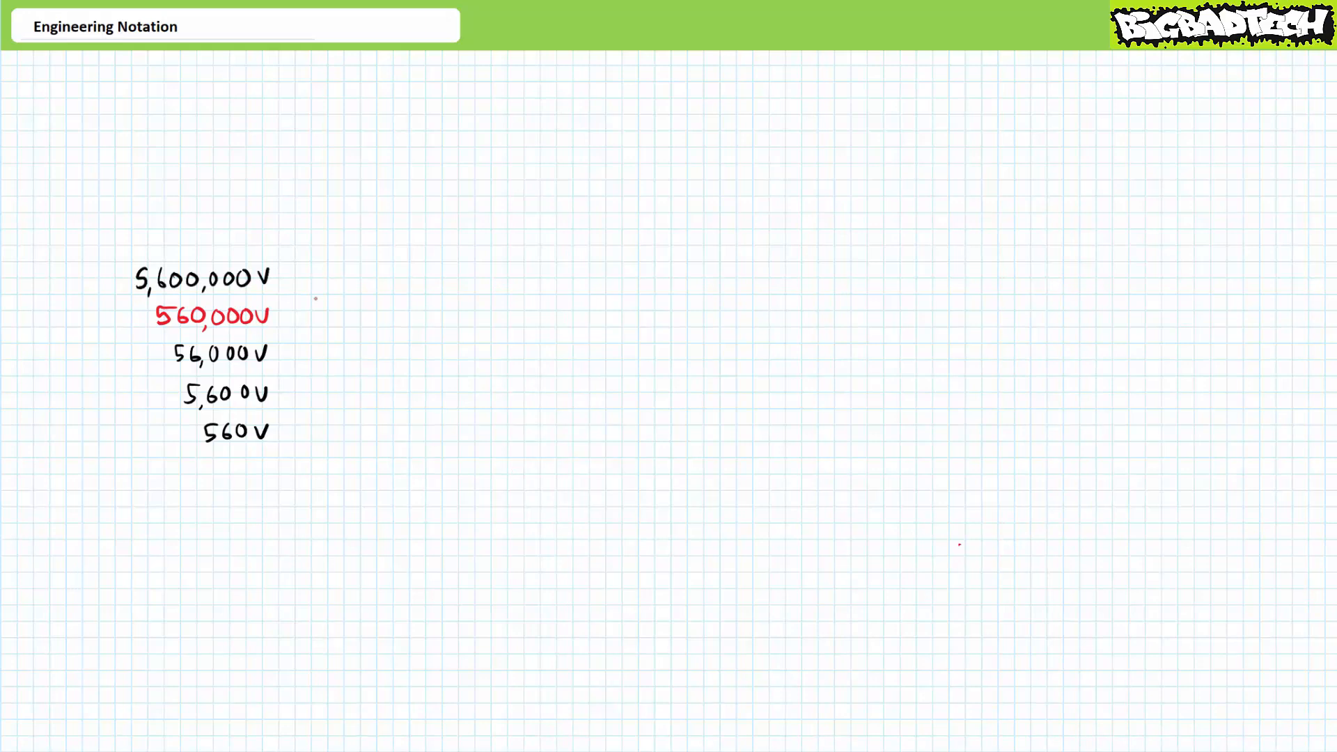
pyautogui.write('56,000,000V')
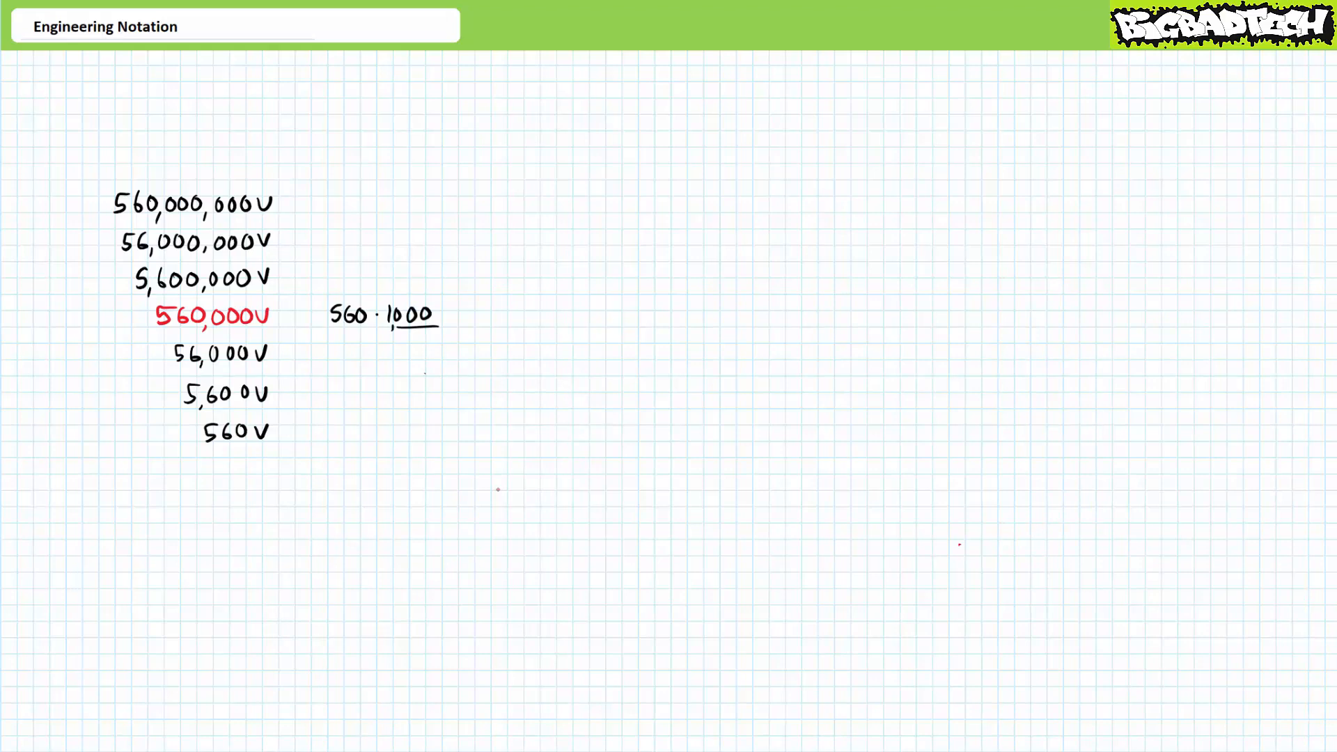
# - Handwrite 560 · 1,000,000 beside the red voltage and underline the thousands
pyautogui.write('560 · 1,000,000')
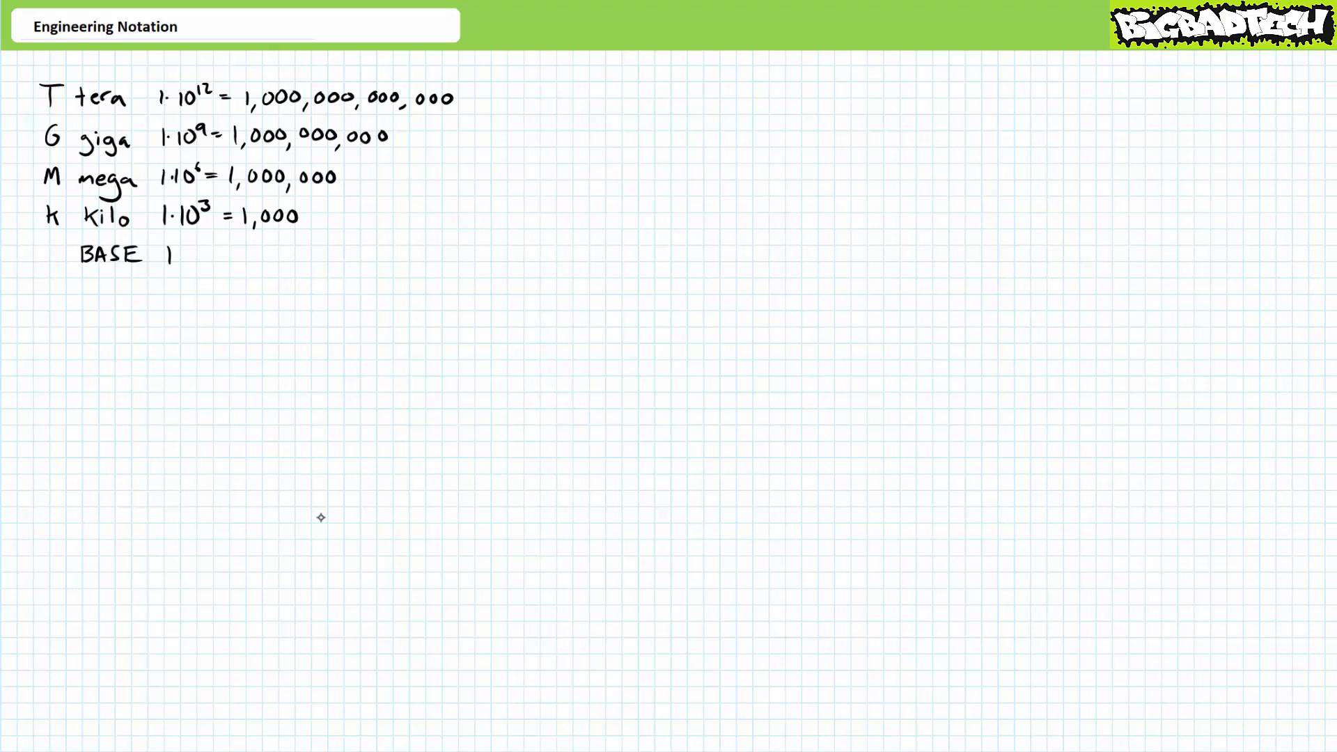
# - Handwrite 560,000V beneath the tera/giga/mega/kilo prefix table
pyautogui.write('560,000V = 560 · 1,000 V = 560 · 10^3V')
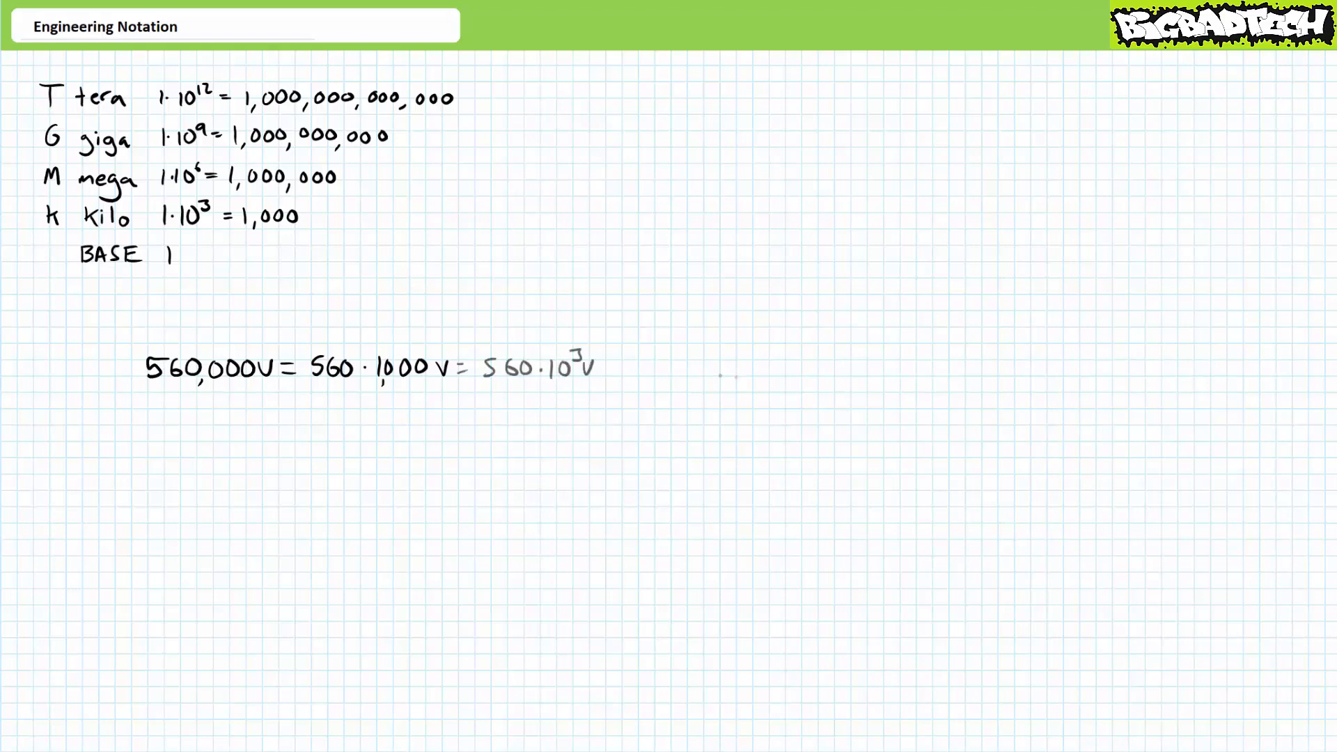
# - Finish the conversion as = 560 kV and underline the kilo prefix
pyautogui.write('= 560 kV')
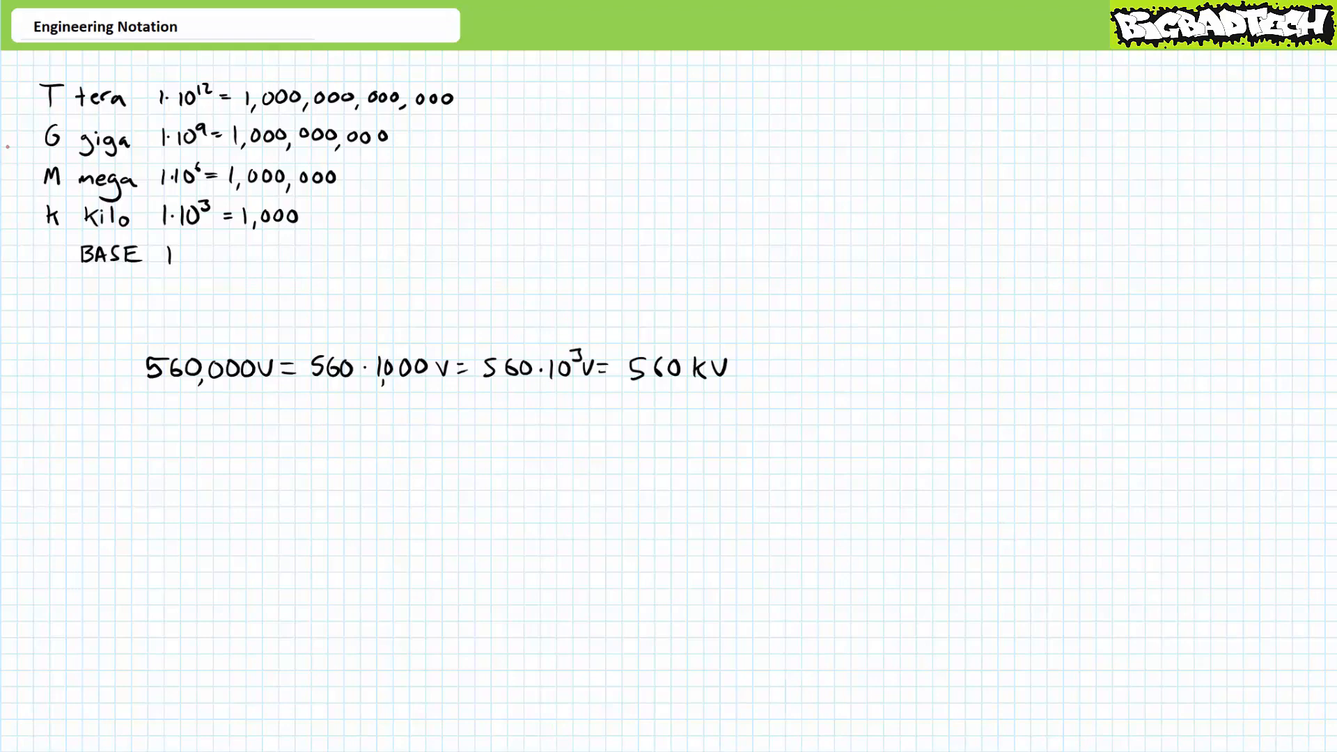
pyautogui.moveTo(660, 384); pyautogui.dragTo(716, 384)
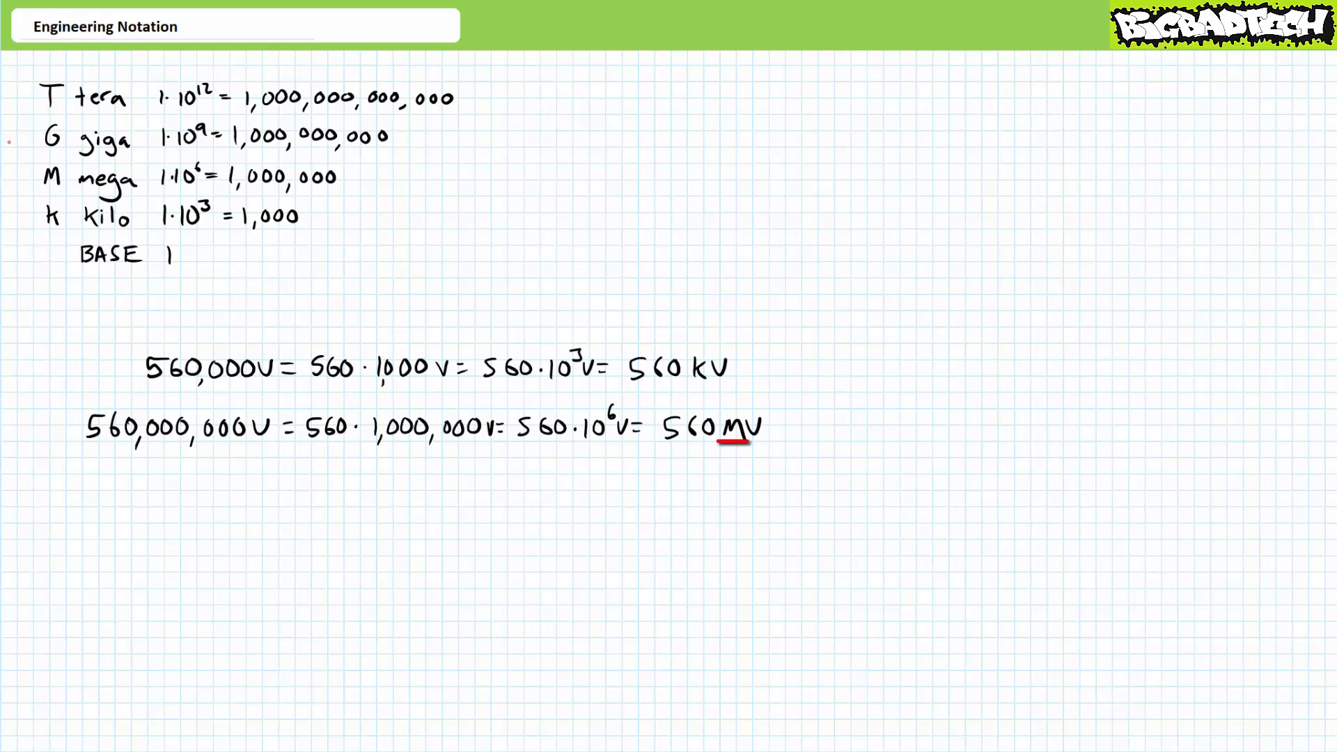
# - Underline the mega prefix in the 560 MV result in red
pyautogui.moveTo(582, 443); pyautogui.dragTo(614, 443)
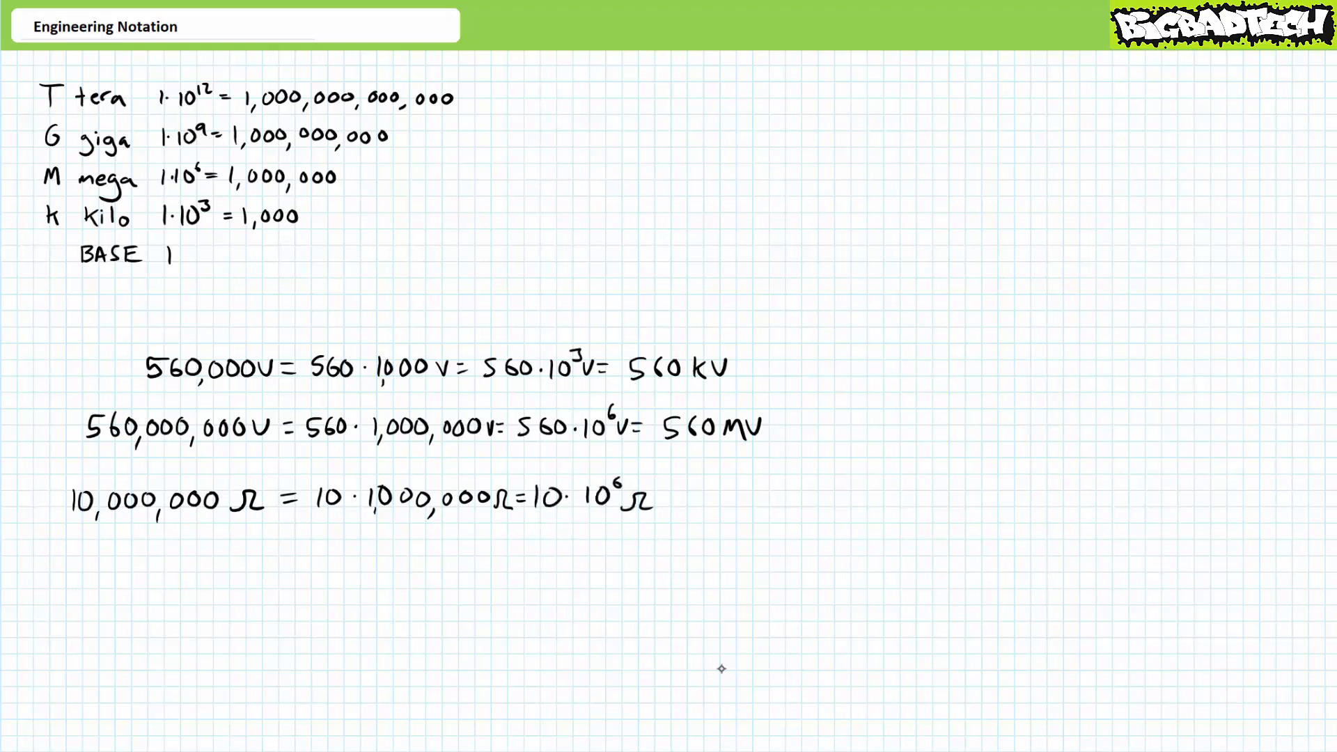
# - Finish the resistance conversion as = 10MΩ
pyautogui.write('= 10MΩ')
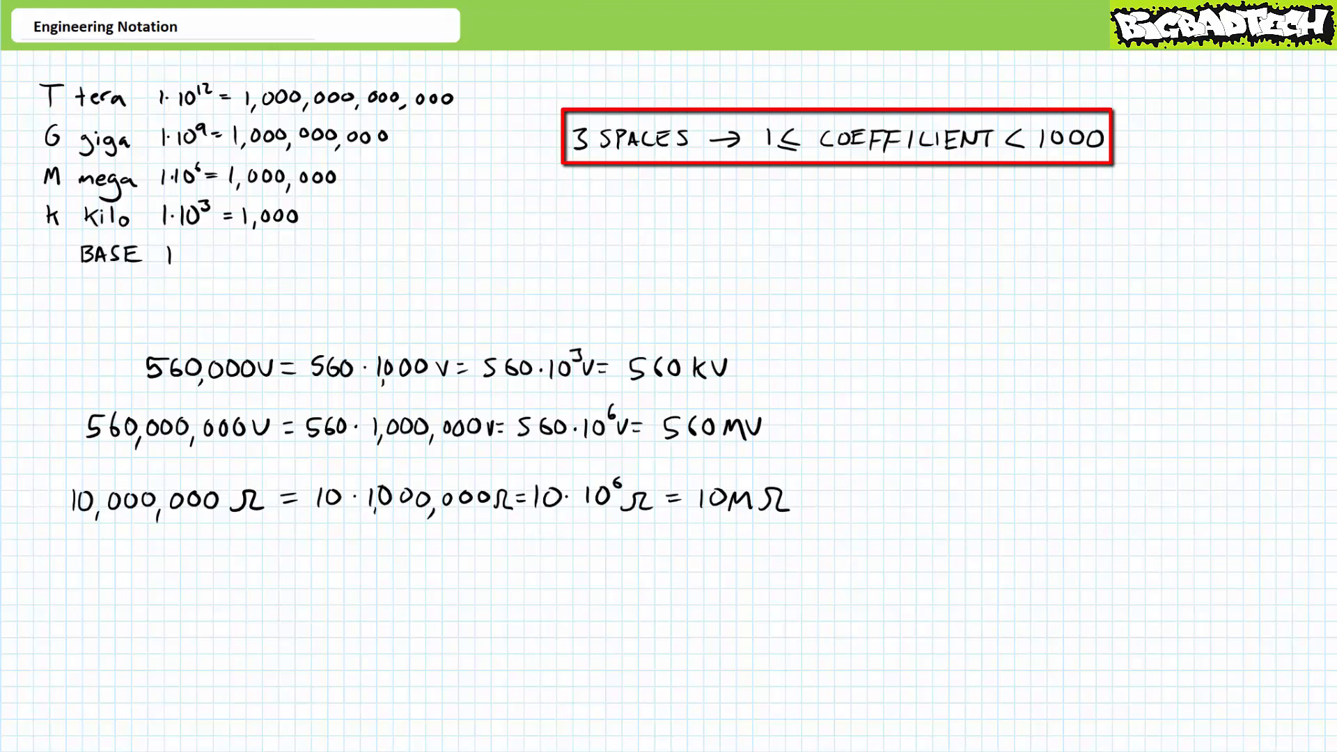
# - Box the rule '3 SPACES → 1 ≤ COEFFICIENT < 1000' at the top right in red
pyautogui.click(837, 138)
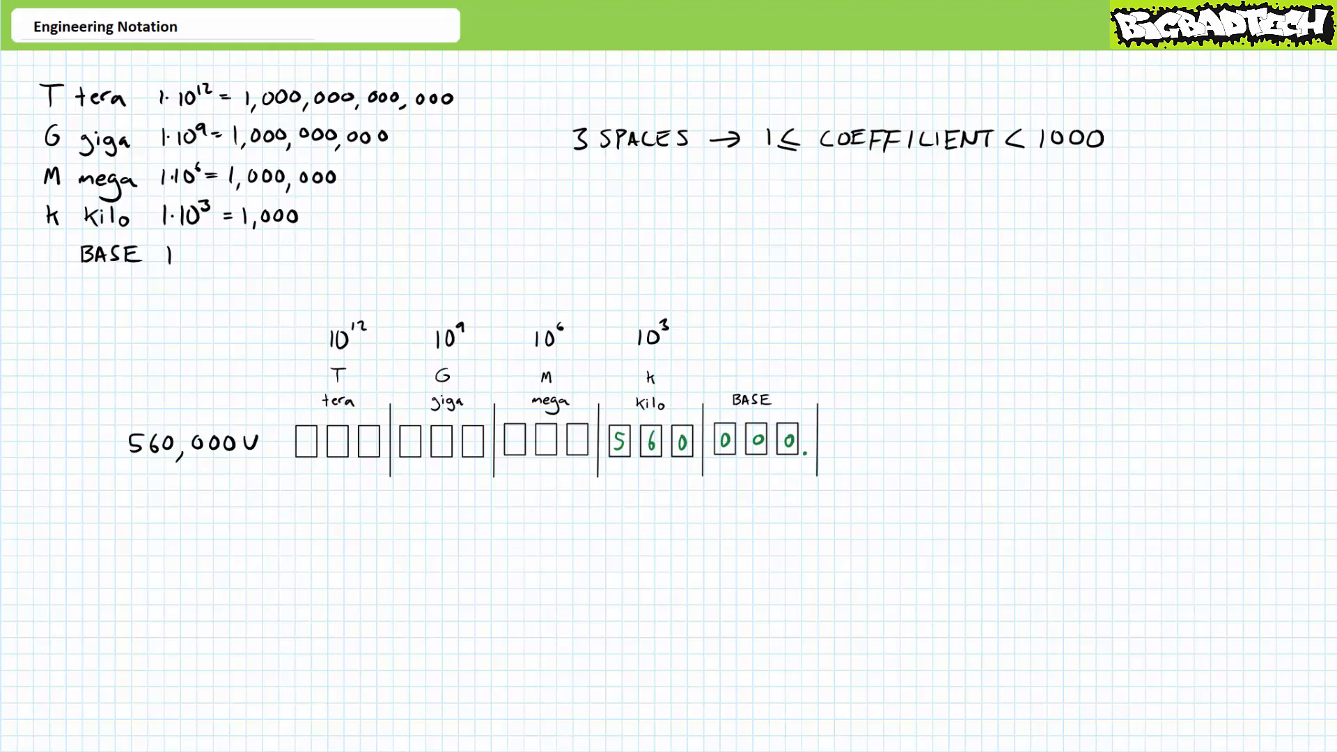
# - Fill 5 6 0 0 0 0 into the kilo and base groups of the place-value grid
pyautogui.click(799, 451)
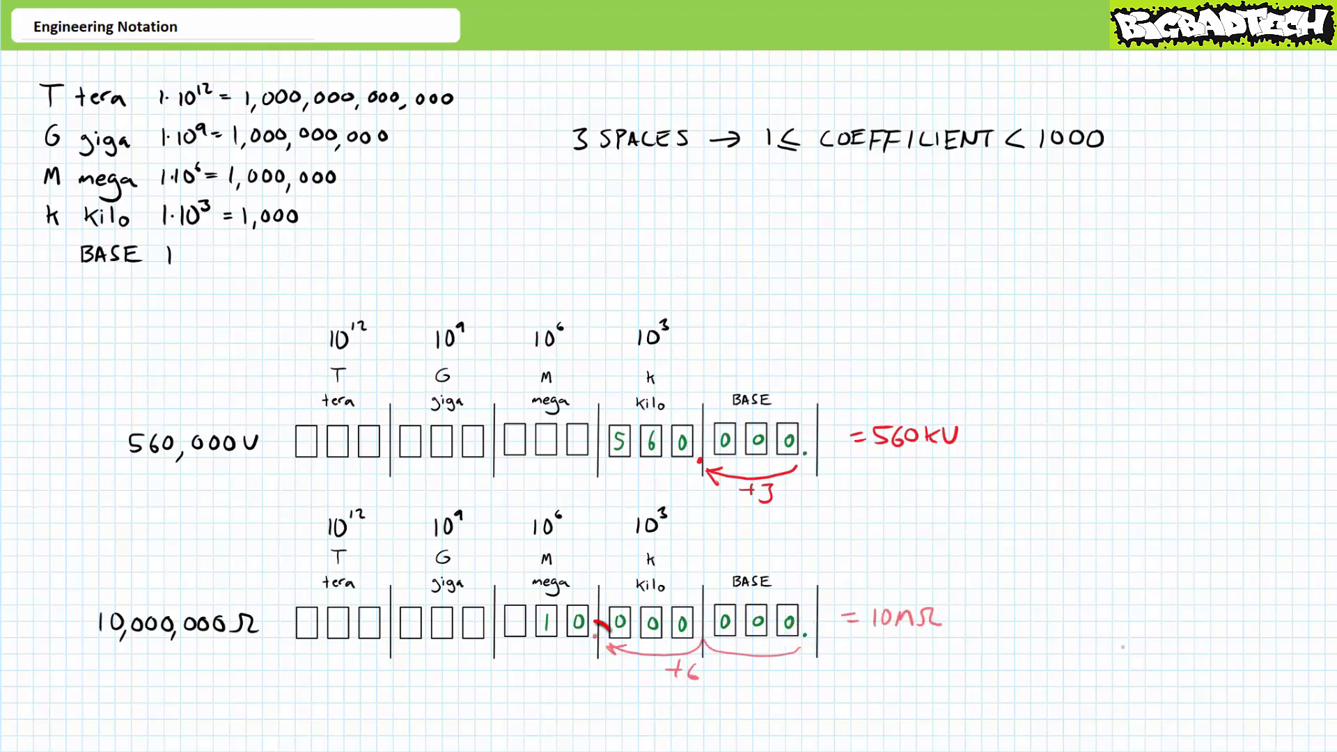
# - Mark the +3 and +6 decimal shifts giving =560kV and =10MΩ in red
pyautogui.click(593, 637)
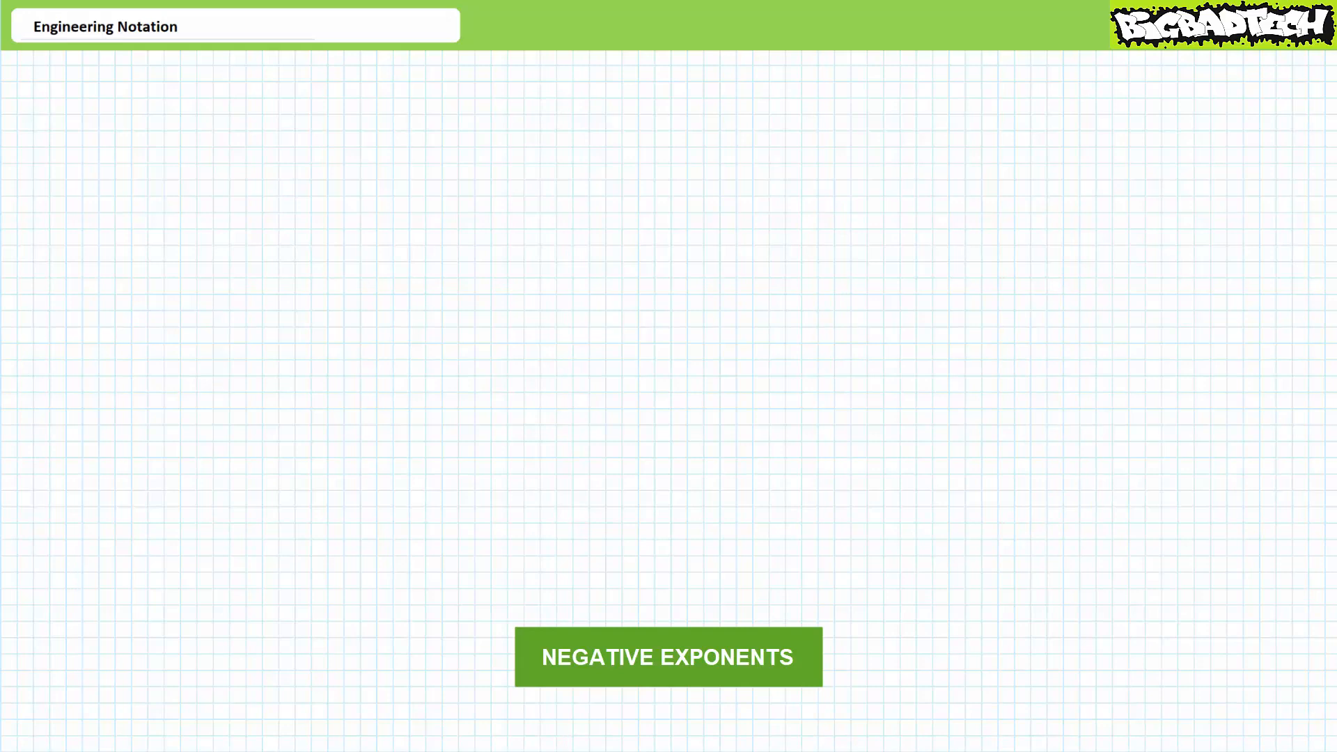
# - Handwrite 2 to the power of −1 in the upper-left corner of the page
pyautogui.moveTo(73, 112); pyautogui.dragTo(111, 89)
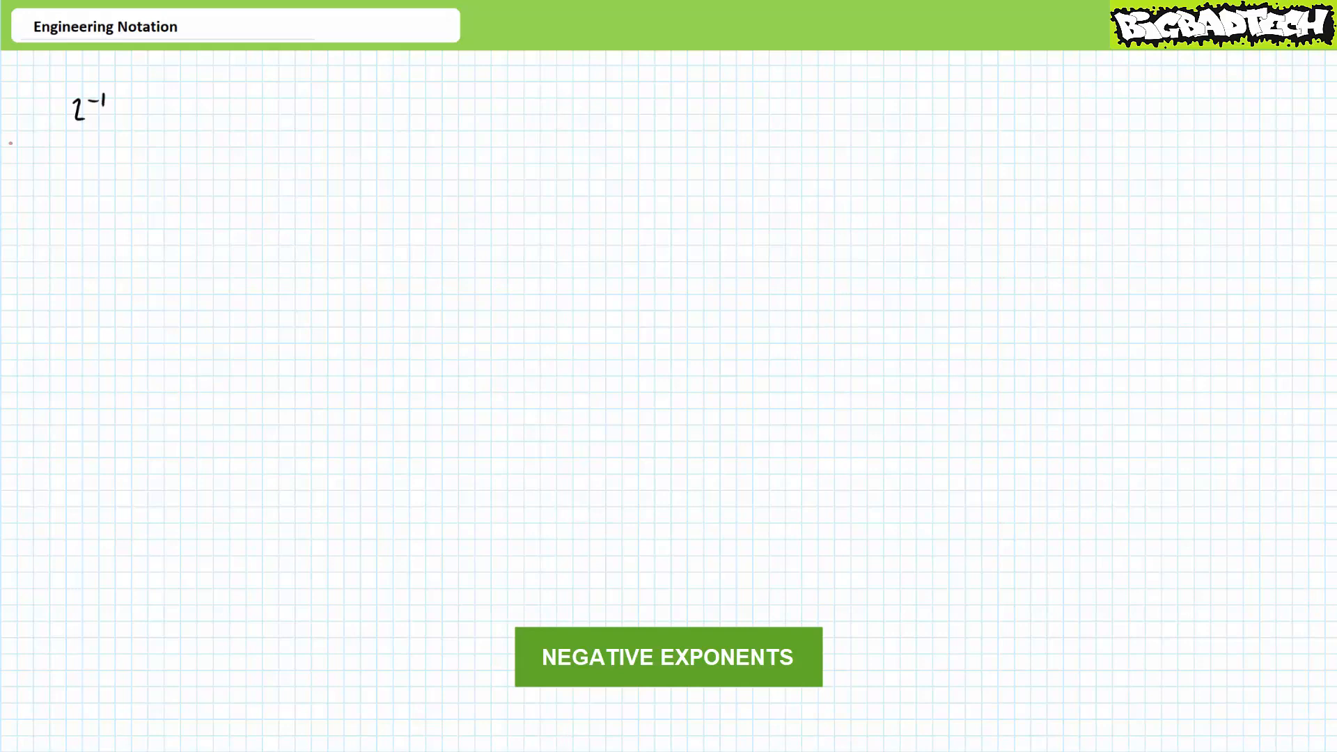